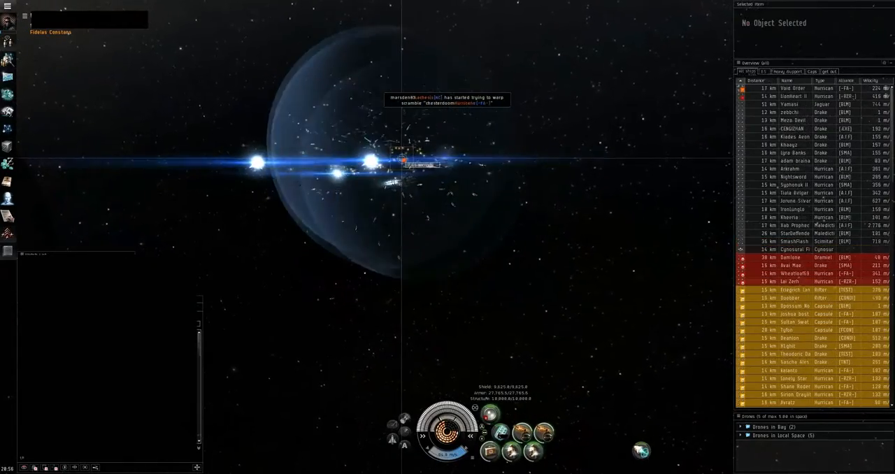
Select a hostile object in the fight so its details show in the Selected Item window.
{"action": "left_click", "coordinate": [800, 95]}
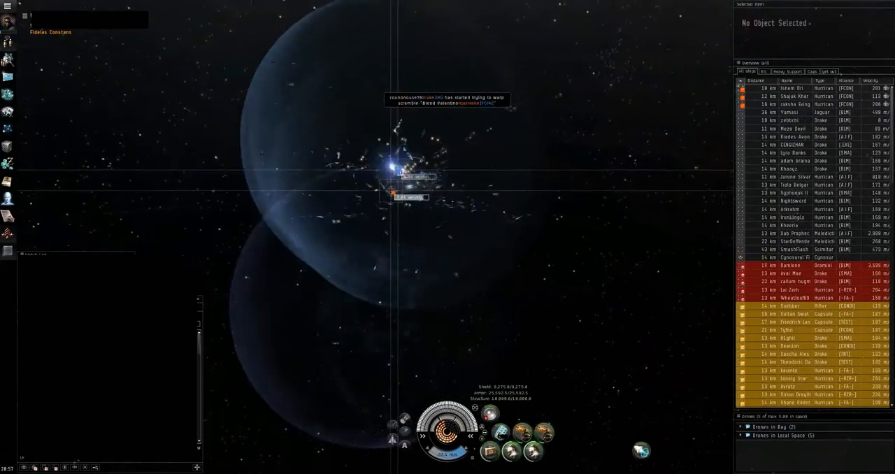
{"action": "left_click", "coordinate": [808, 105]}
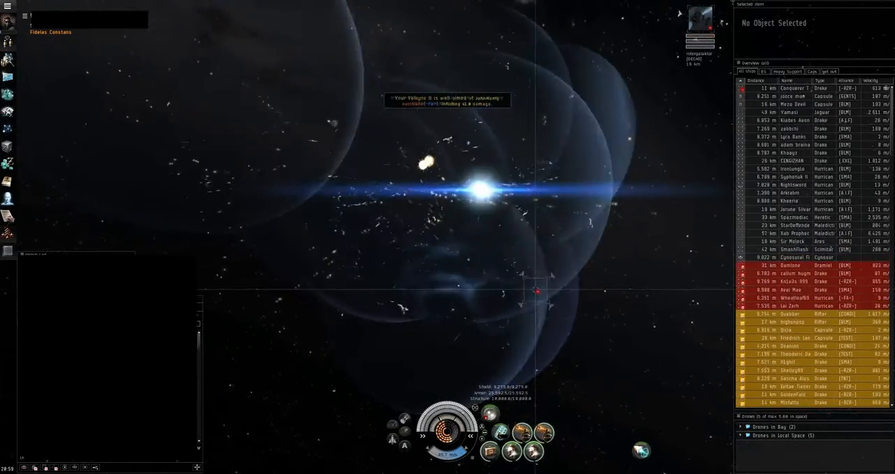
{"action": "right_click", "coordinate": [762, 436]}
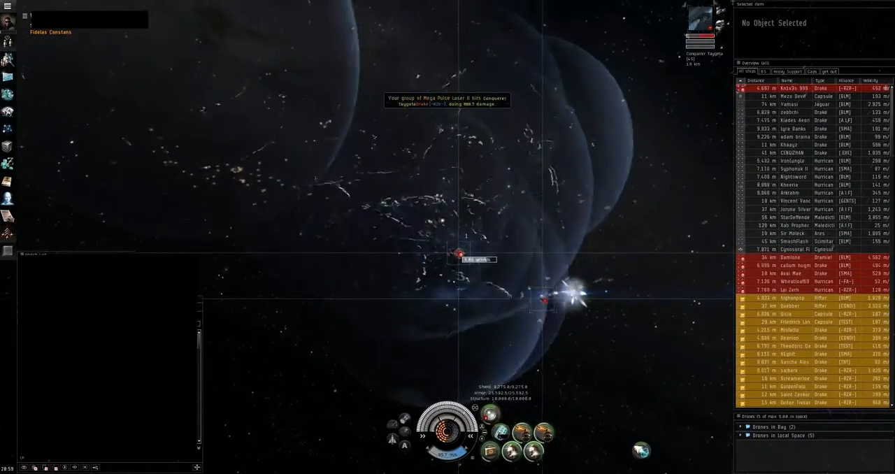
{"action": "left_click", "coordinate": [789, 90]}
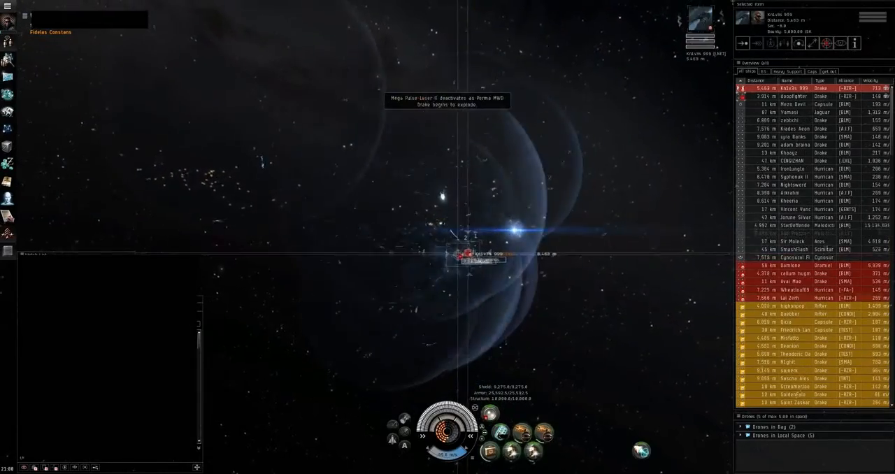